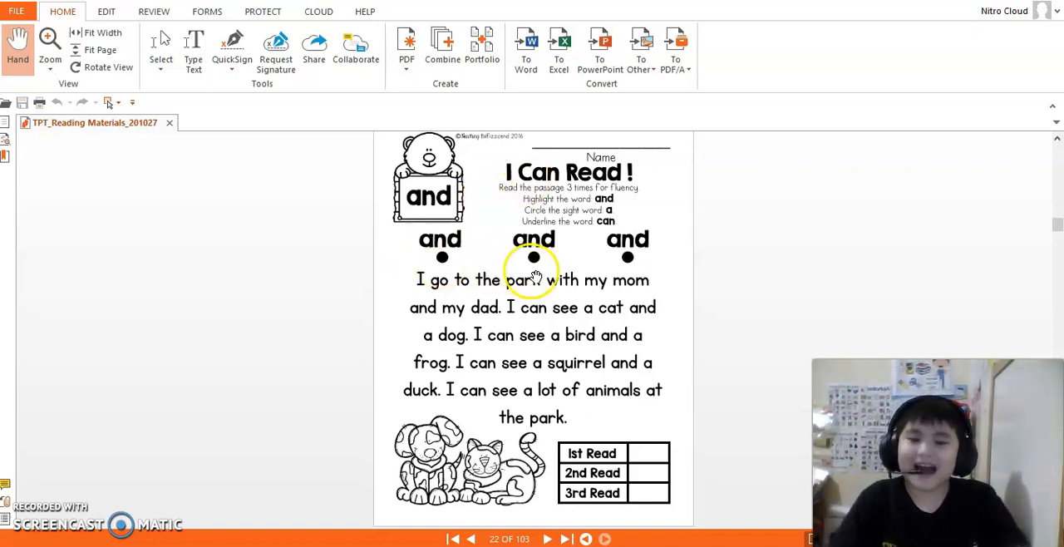
{"action": "mouse_move", "coordinate": [503, 308]}
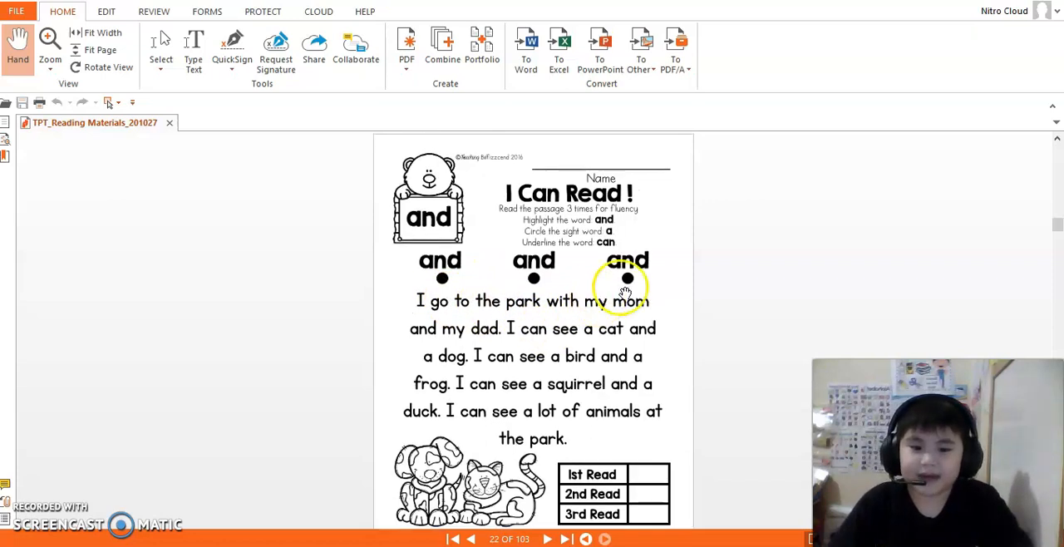
{"action": "mouse_move", "coordinate": [416, 328]}
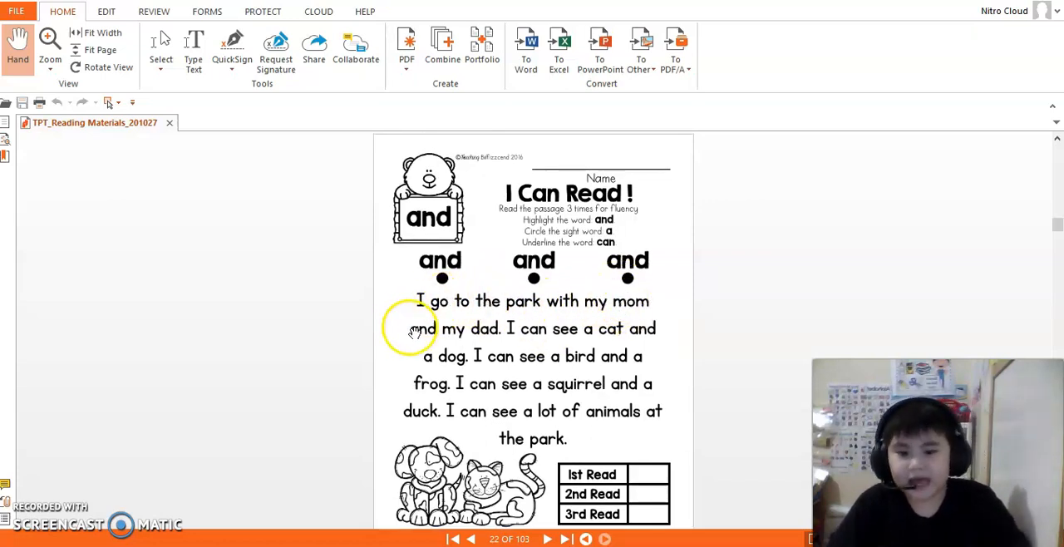
{"action": "mouse_move", "coordinate": [507, 349]}
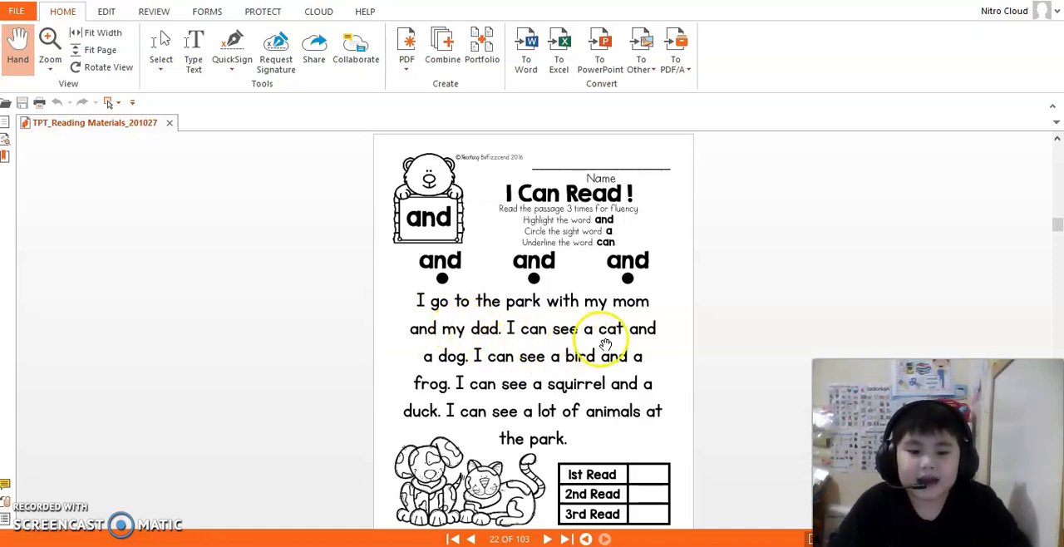
{"action": "mouse_move", "coordinate": [478, 361]}
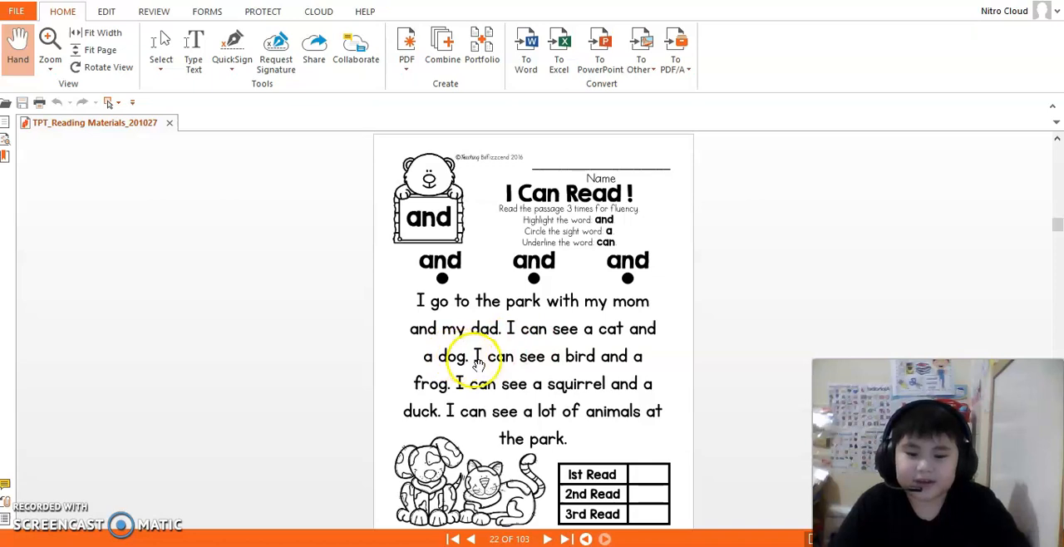
{"action": "mouse_move", "coordinate": [597, 368]}
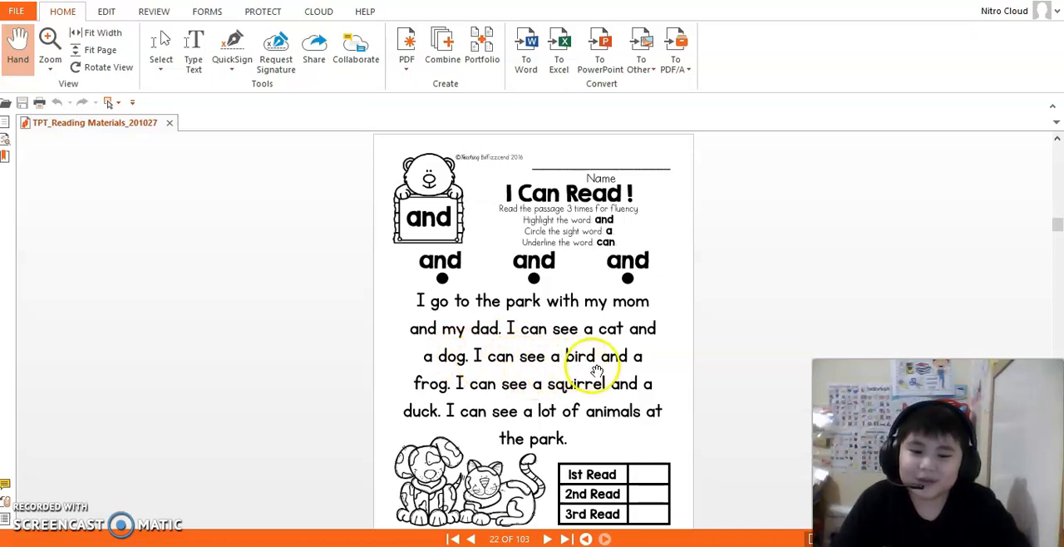
{"action": "mouse_move", "coordinate": [424, 399]}
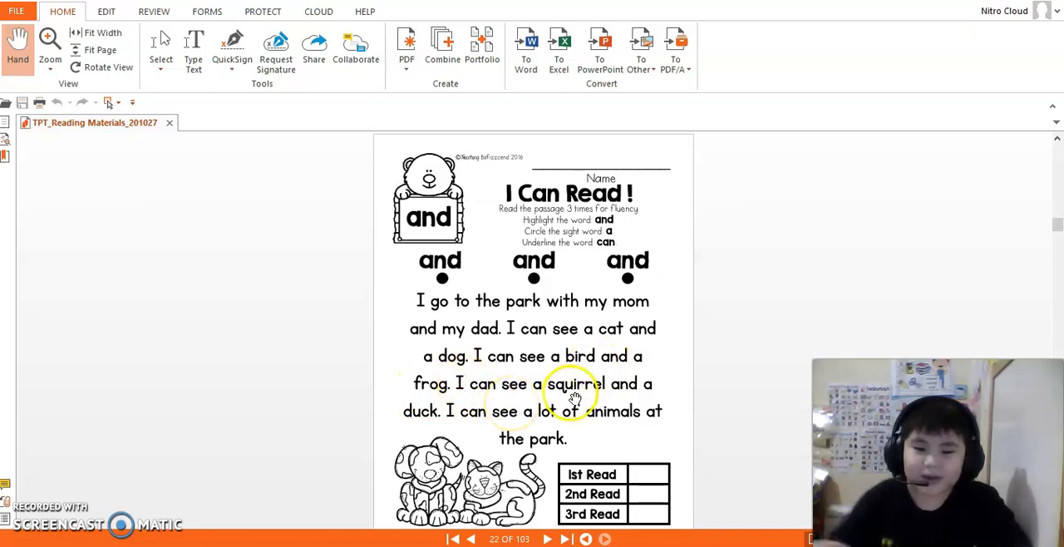
{"action": "mouse_move", "coordinate": [489, 438]}
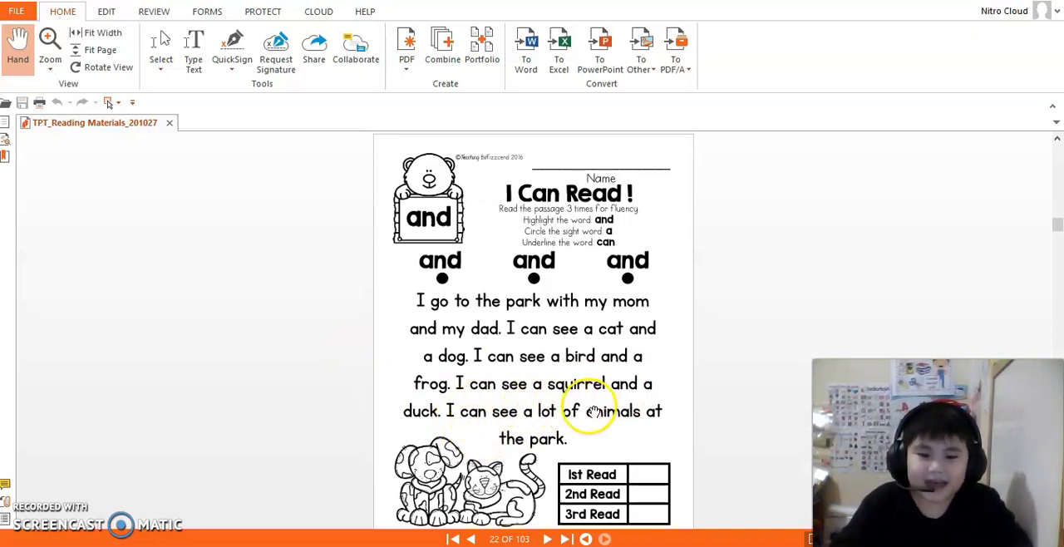
{"action": "mouse_move", "coordinate": [635, 420]}
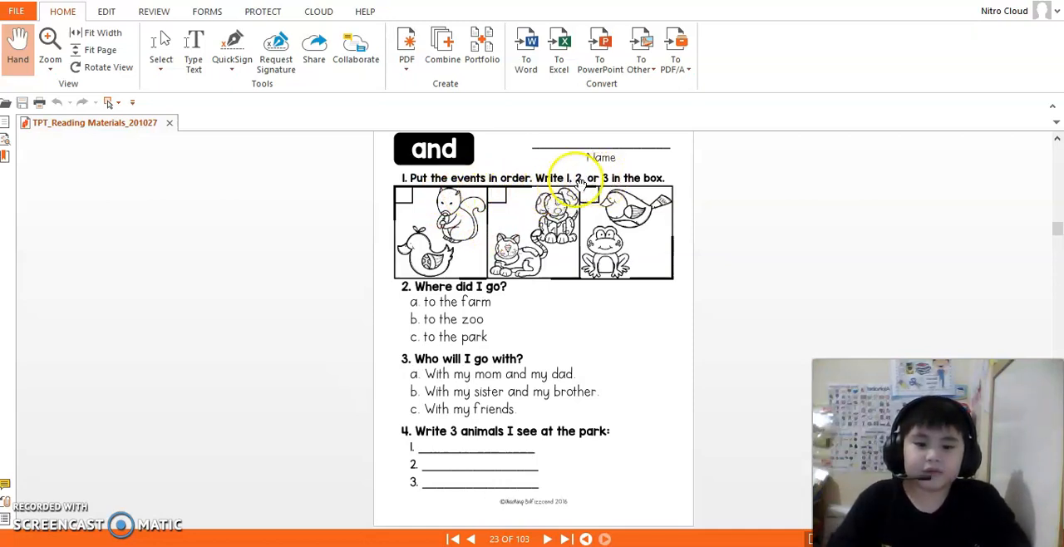
{"action": "mouse_move", "coordinate": [615, 178]}
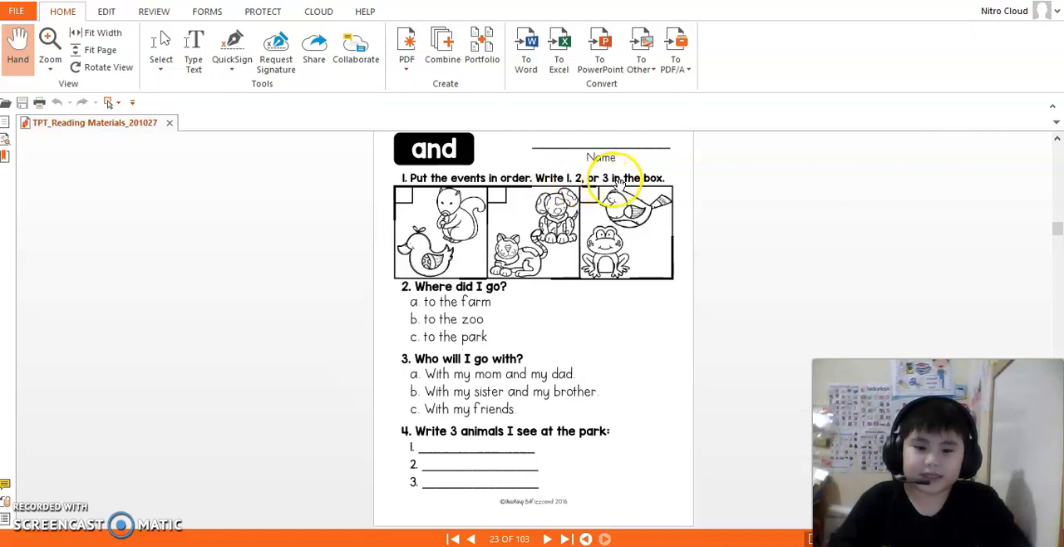
{"action": "mouse_move", "coordinate": [453, 320]}
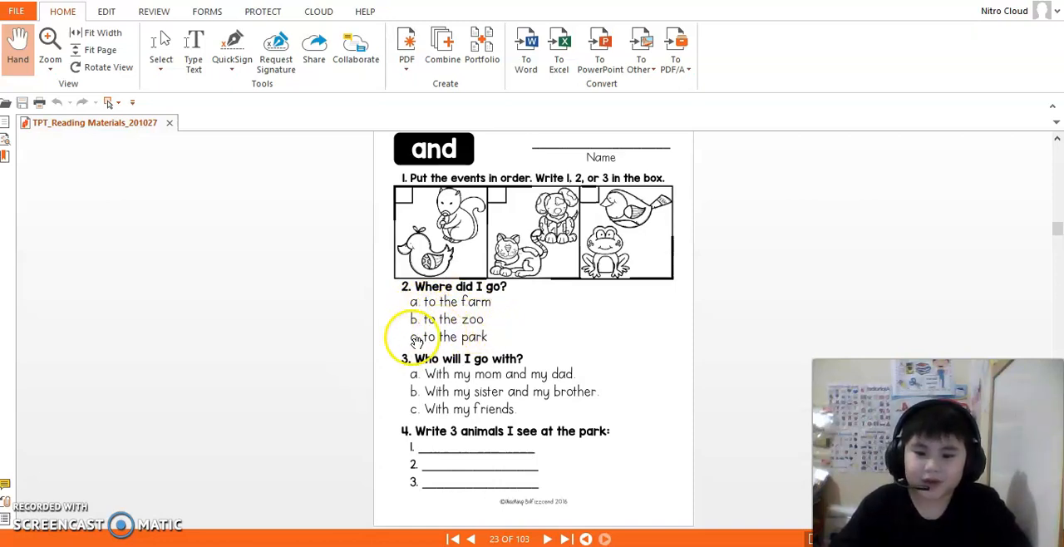
{"action": "mouse_move", "coordinate": [354, 307]}
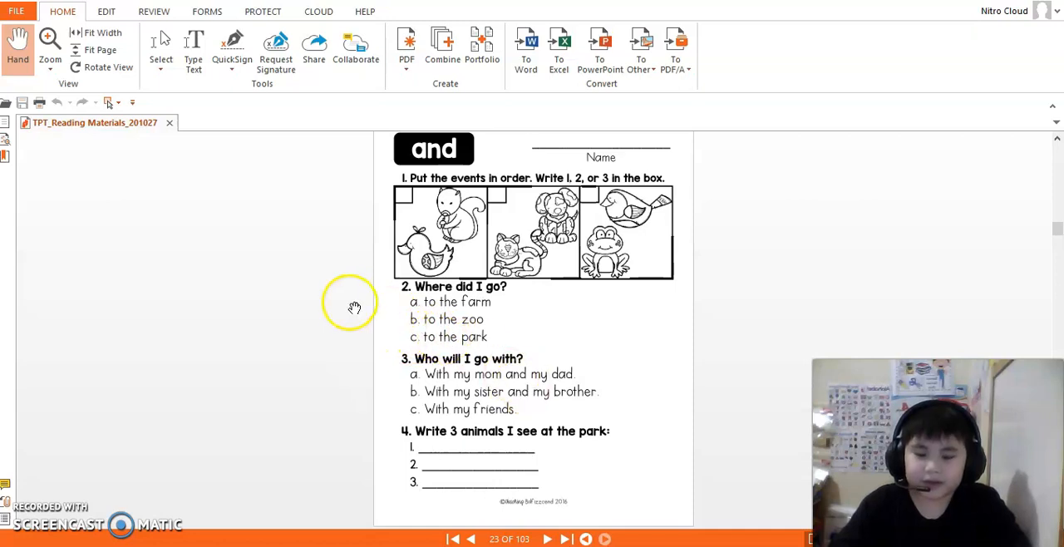
{"action": "mouse_move", "coordinate": [540, 387]}
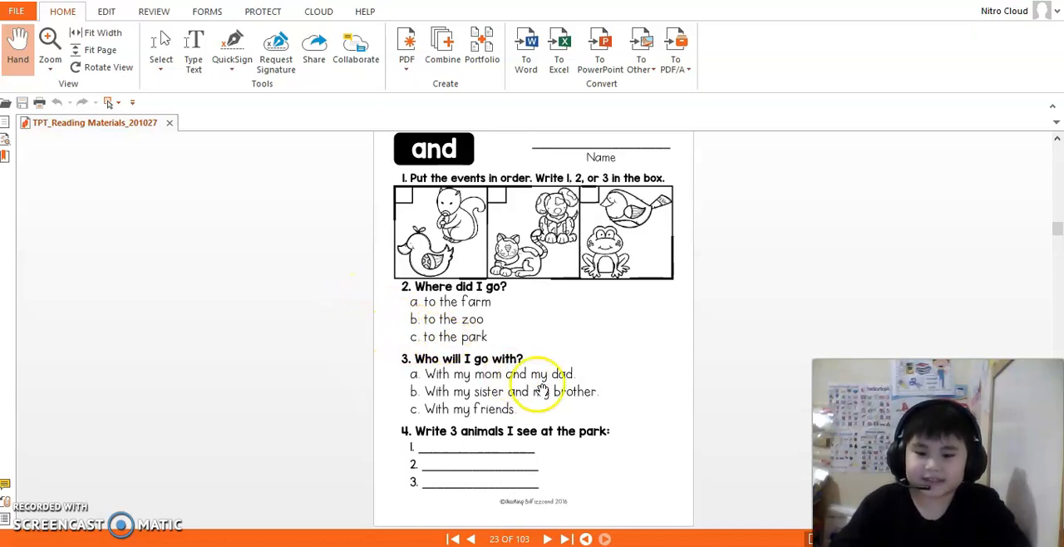
{"action": "mouse_move", "coordinate": [463, 363]}
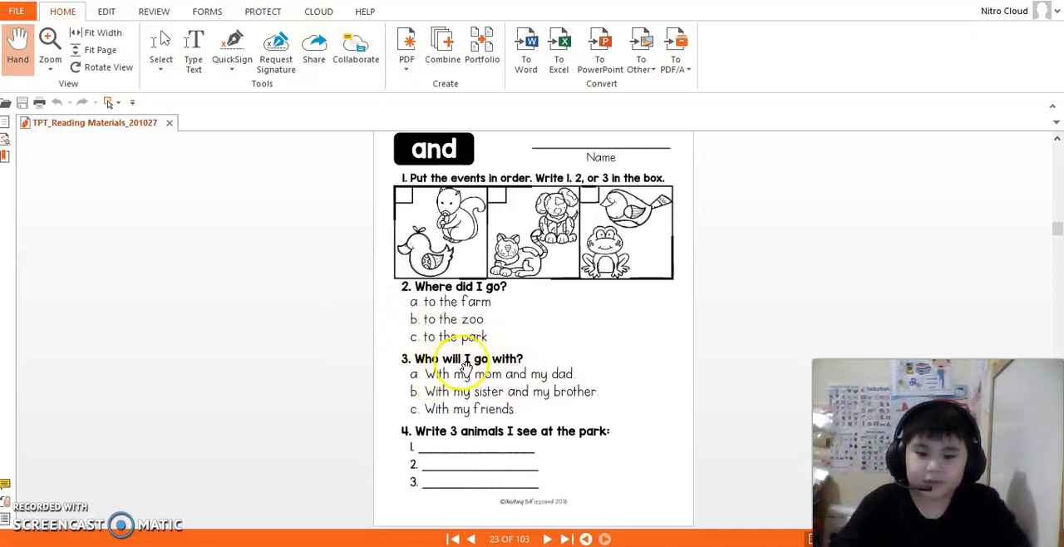
{"action": "mouse_move", "coordinate": [324, 423]}
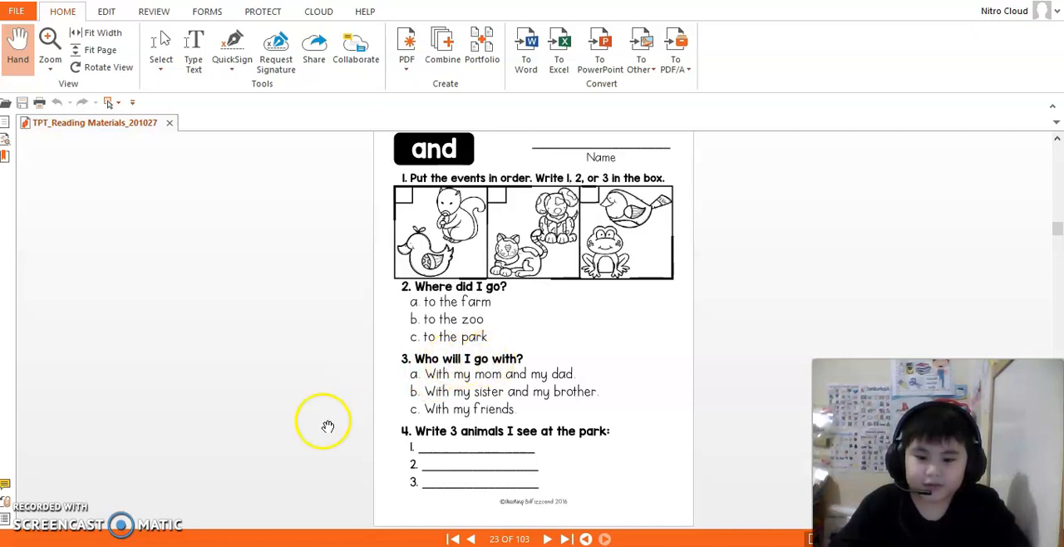
{"action": "mouse_move", "coordinate": [453, 385]}
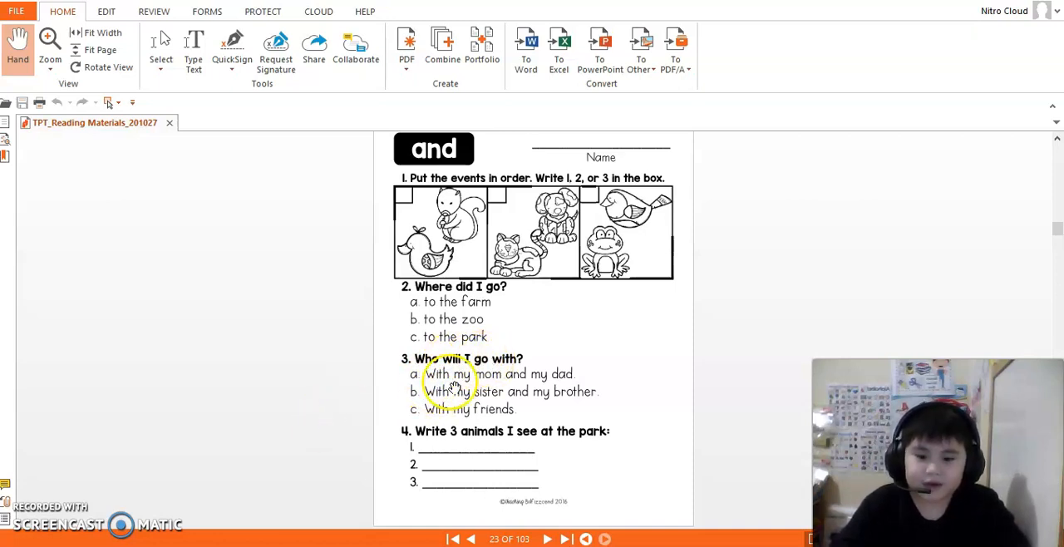
{"action": "mouse_move", "coordinate": [536, 374]}
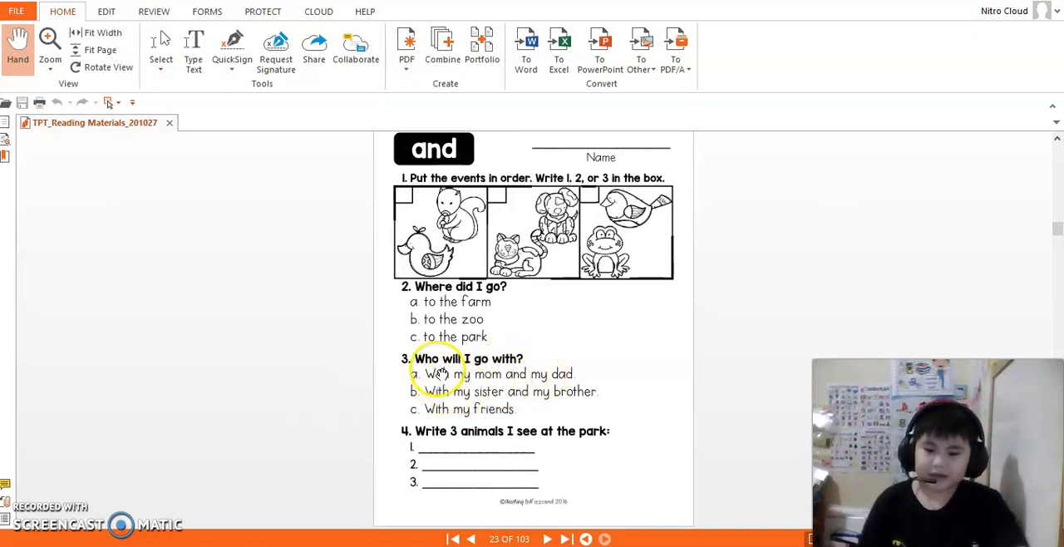
{"action": "mouse_move", "coordinate": [528, 408]}
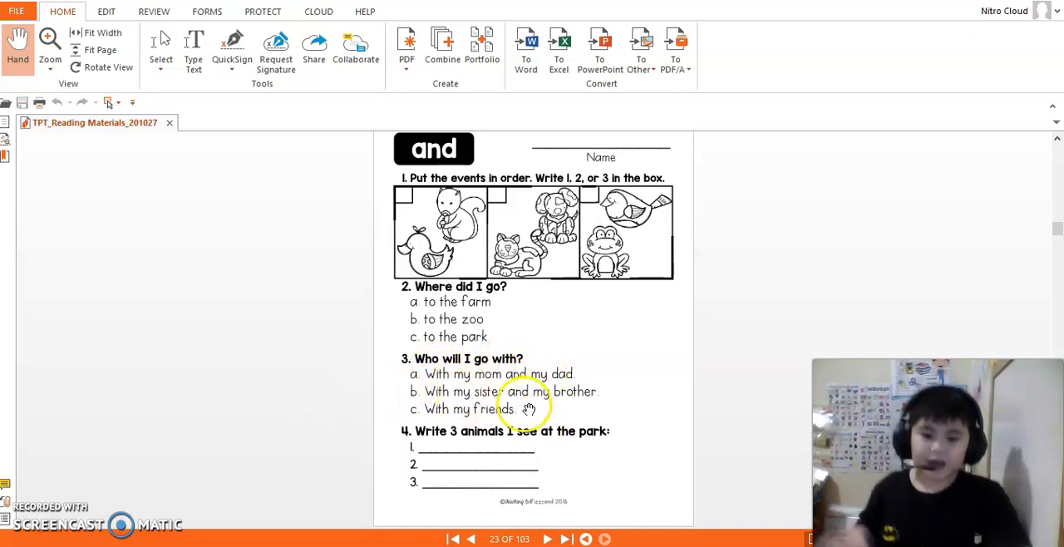
{"action": "mouse_move", "coordinate": [432, 407]}
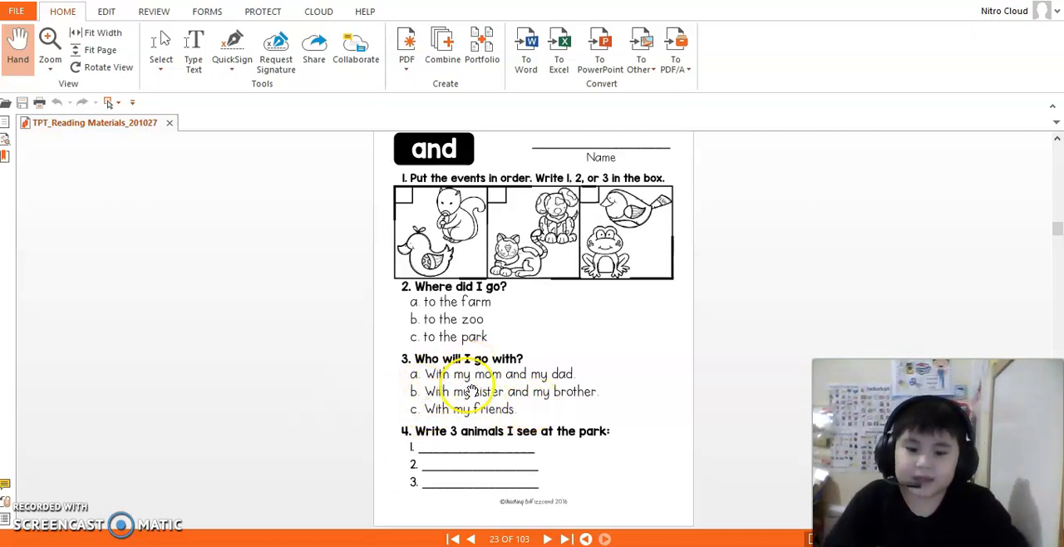
{"action": "mouse_move", "coordinate": [399, 374]}
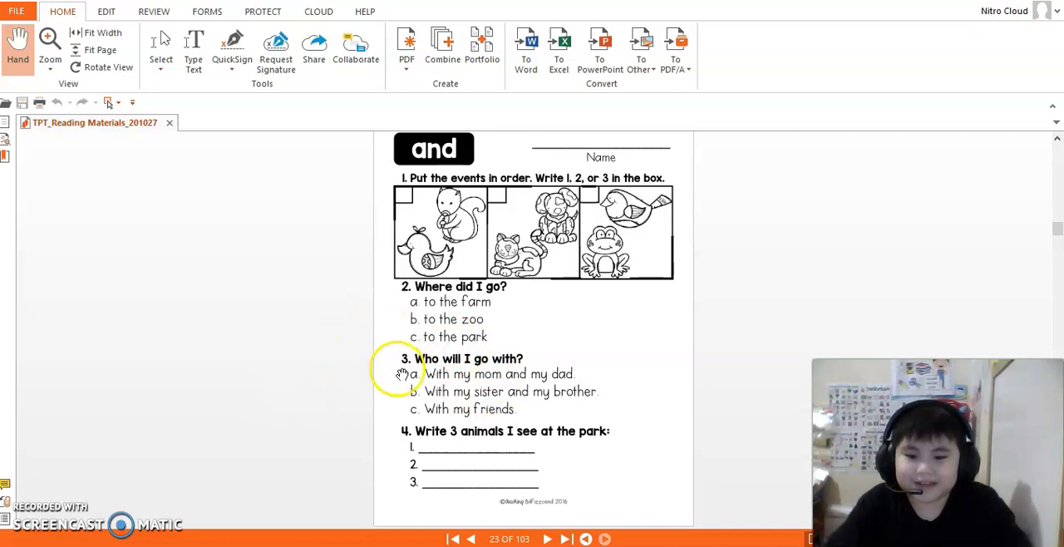
{"action": "mouse_move", "coordinate": [461, 445]}
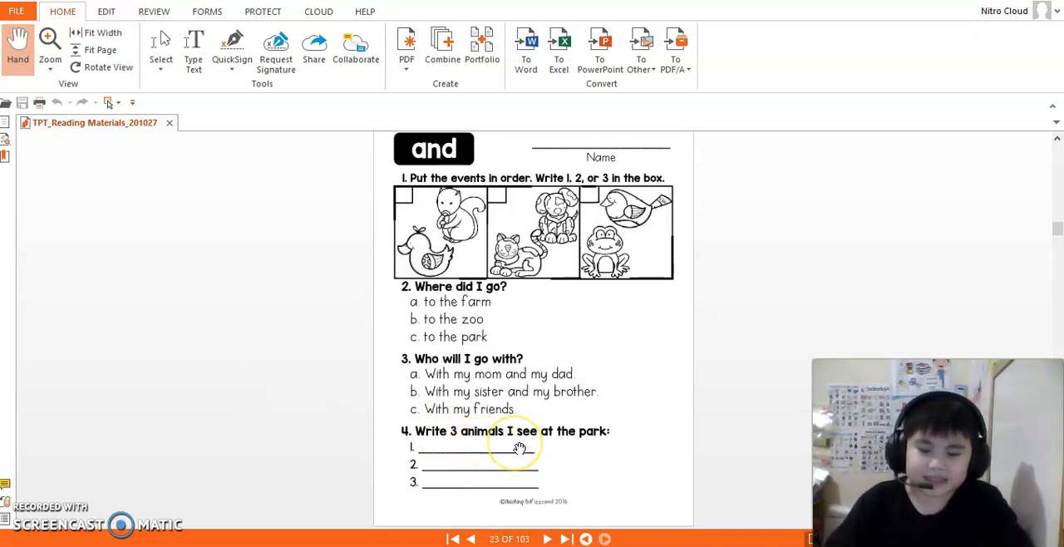
{"action": "mouse_move", "coordinate": [571, 448]}
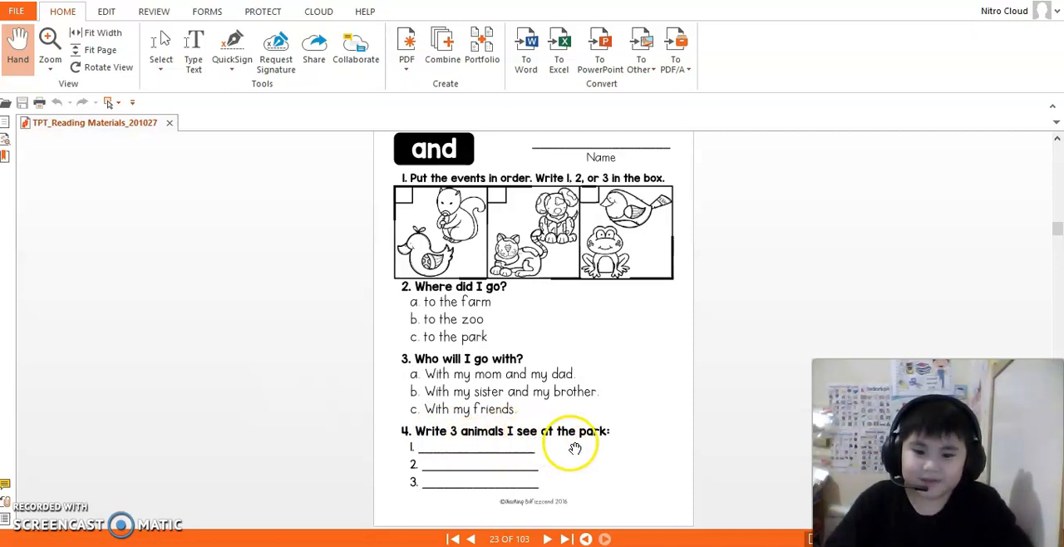
{"action": "mouse_move", "coordinate": [549, 212]}
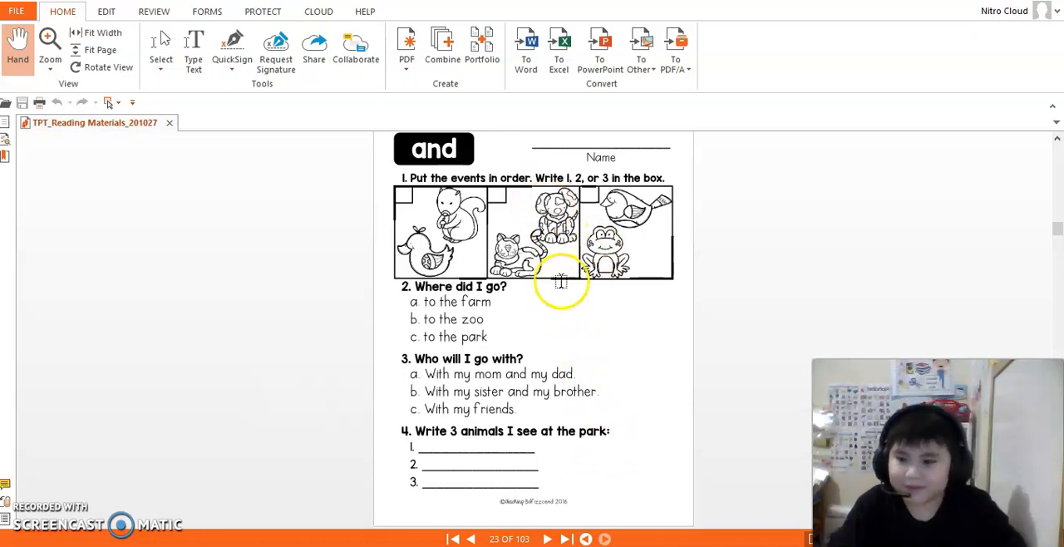
{"action": "mouse_move", "coordinate": [455, 464]}
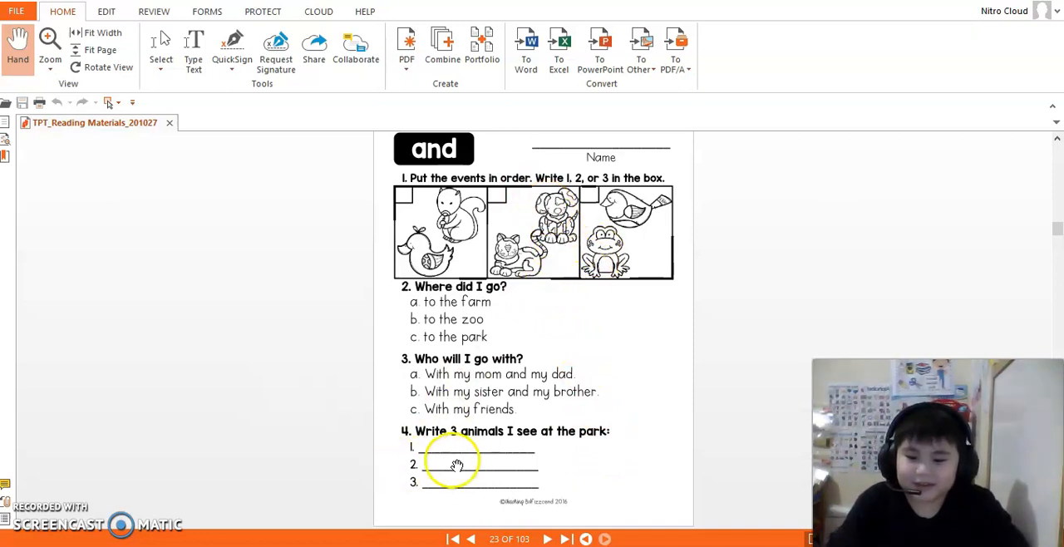